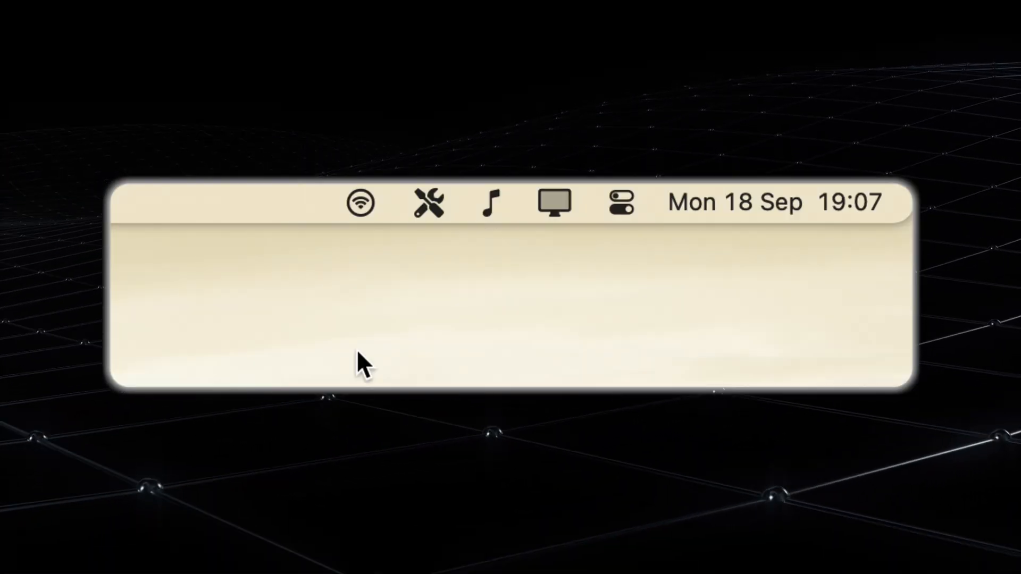
mouse_move(359, 215)
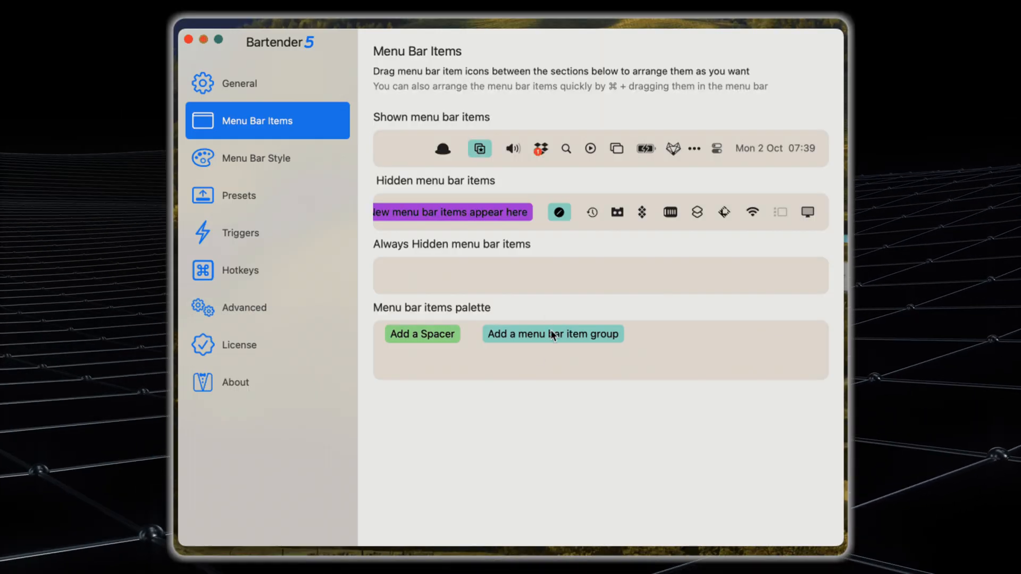
Add a new item group to Shown items and title it 'work tools'
drag(552, 334, 570, 151)
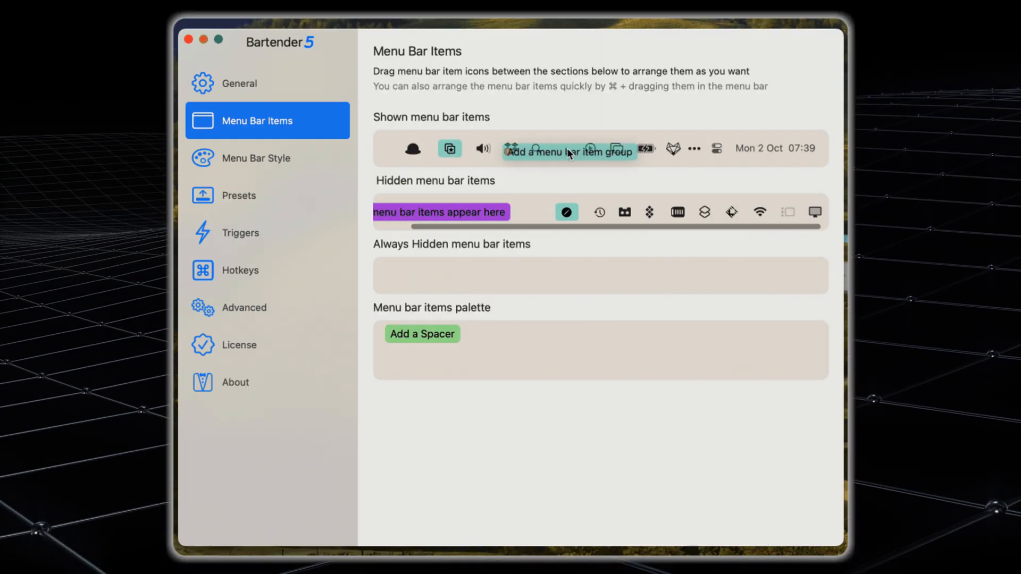
click(559, 149)
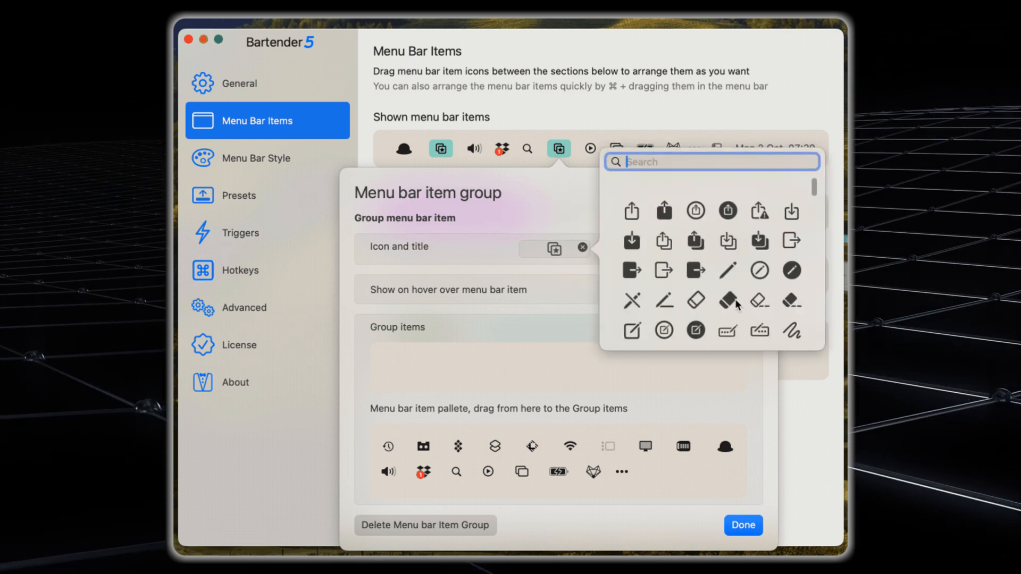
scroll(down, 3)
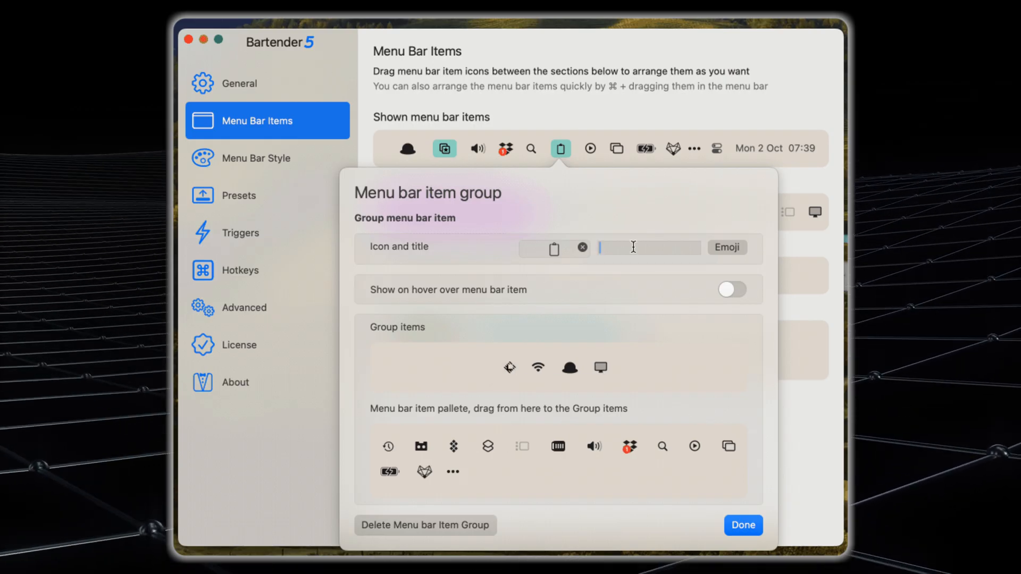
text(work)
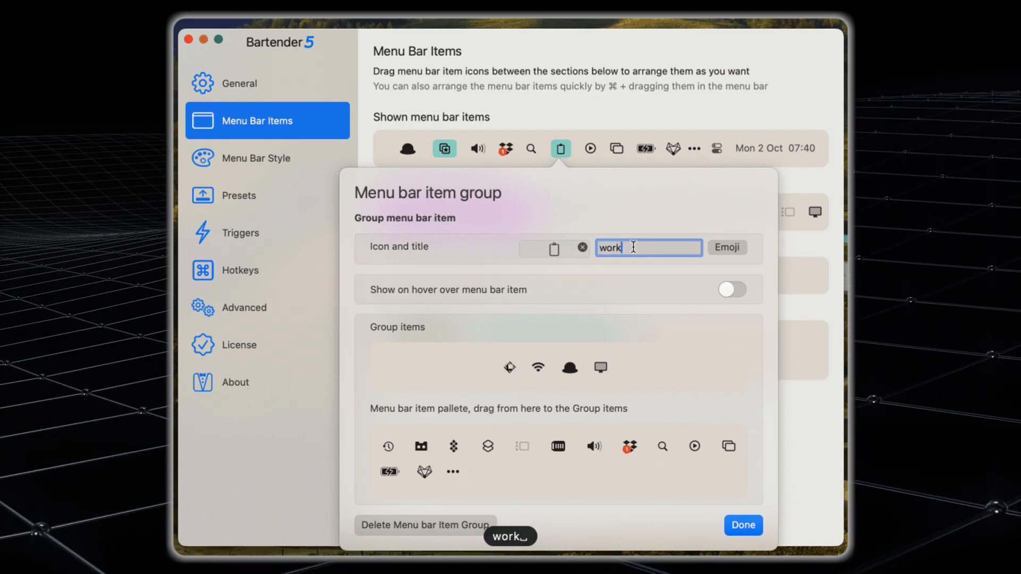
text(tools)
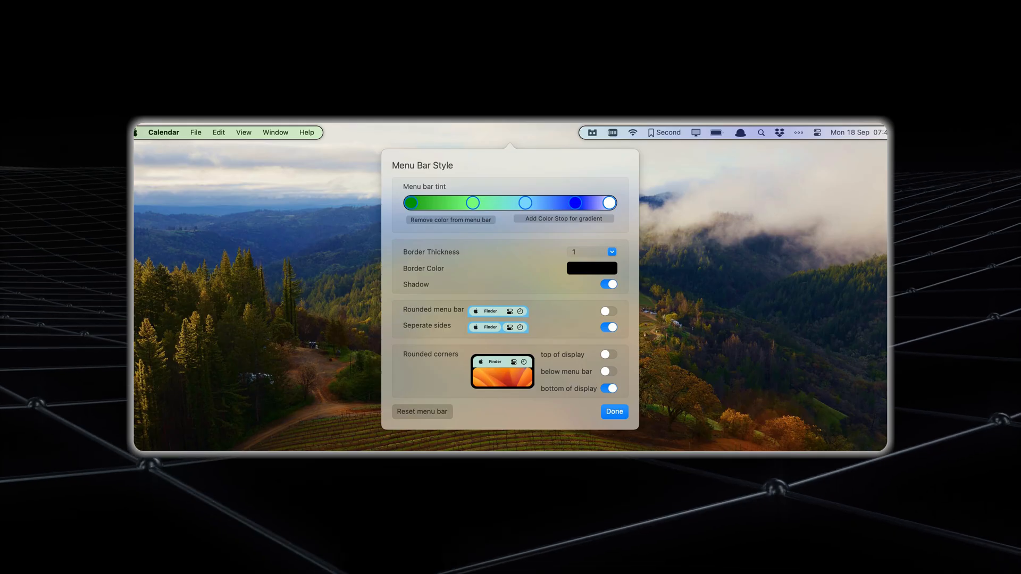
Confirm the Menu Bar Style settings with Done
click(612, 412)
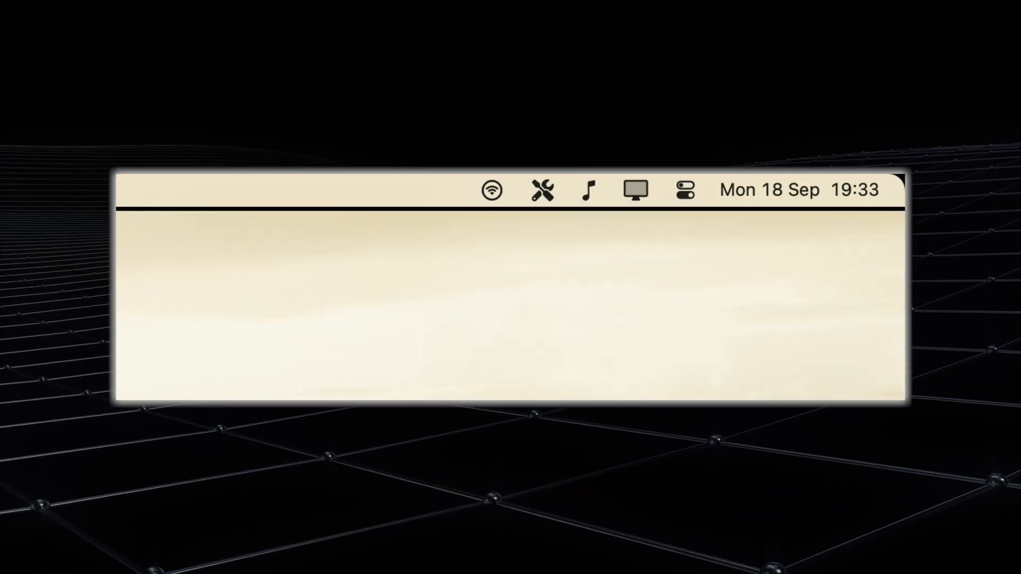